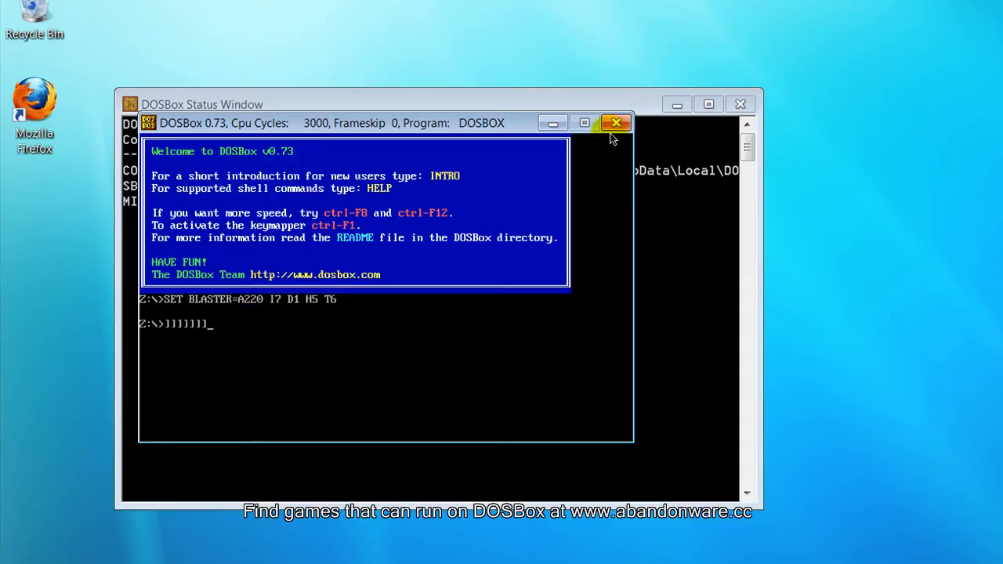
Close DOSBox and bring up the Manage options for Computer from the Start menu
click(617, 123)
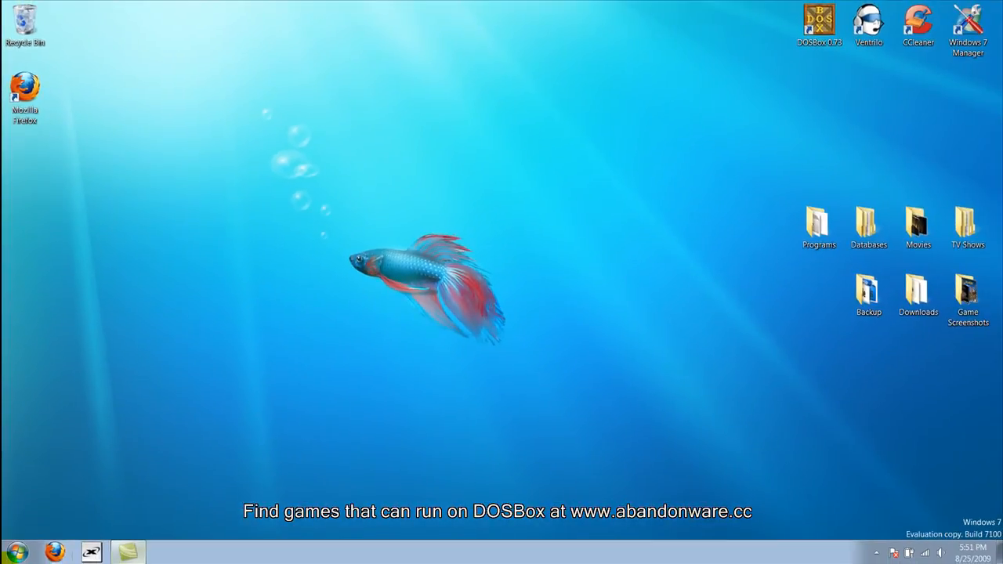
click(19, 549)
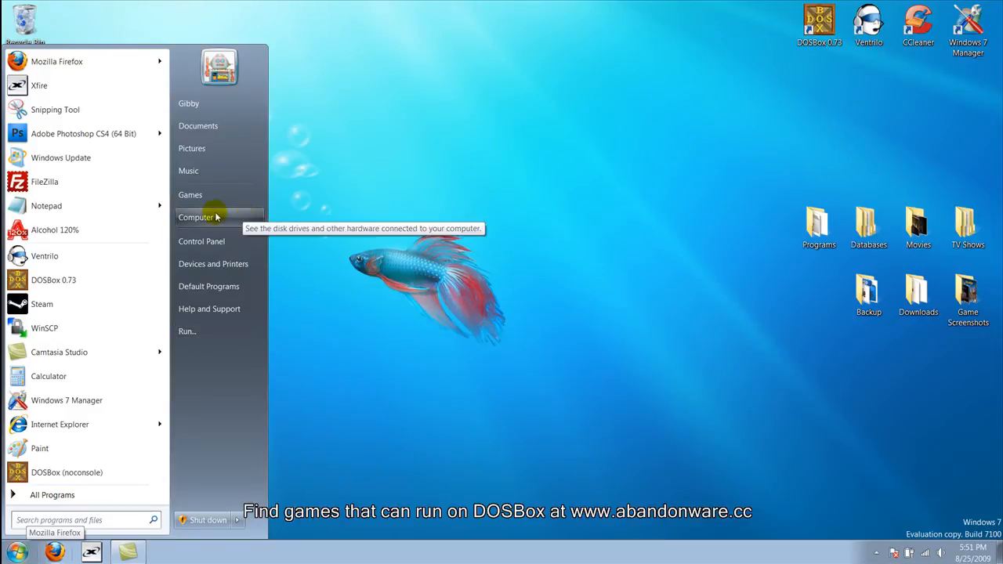
right_click(196, 217)
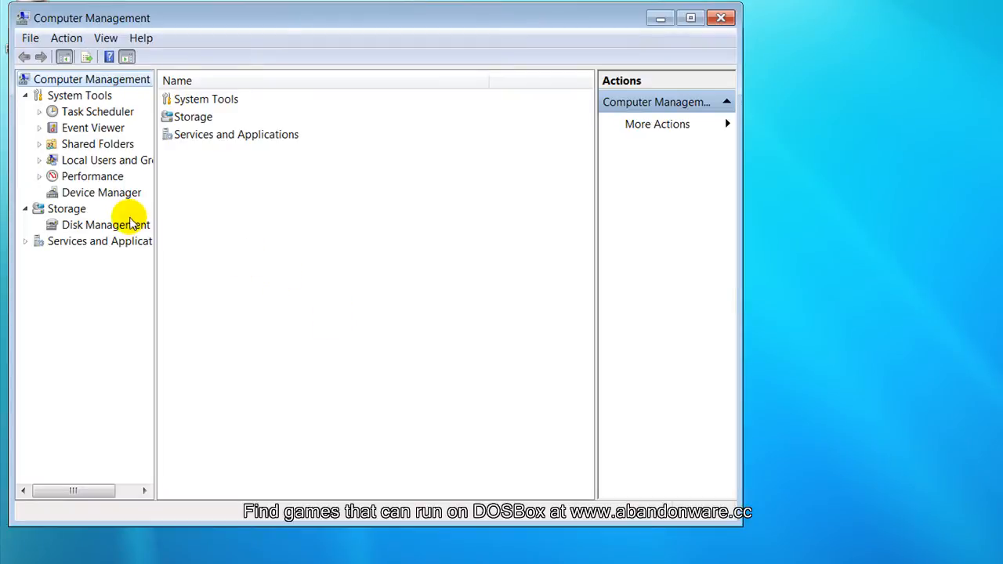
Show Device Manager's hardware list and expand the Keyboards category
click(101, 192)
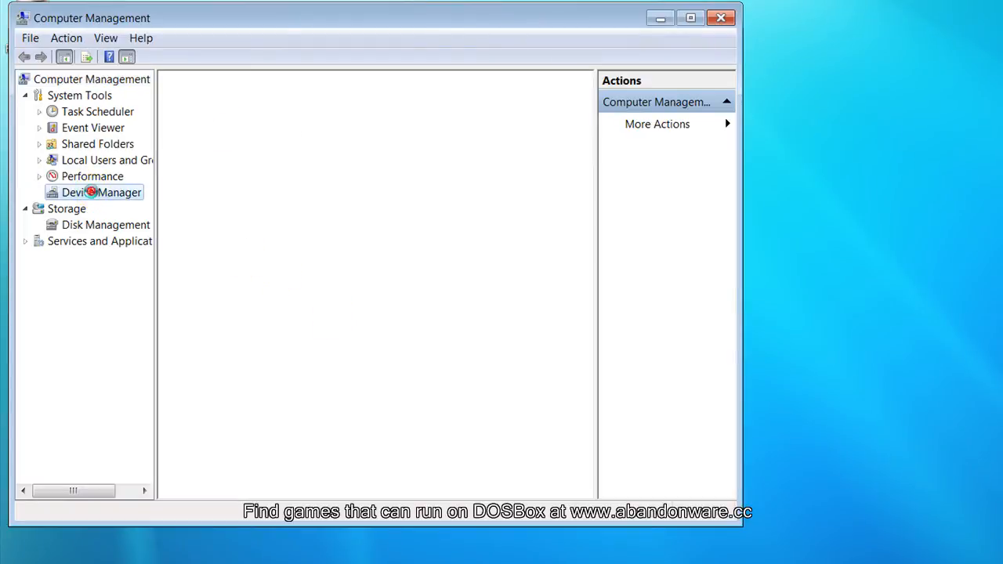
click(91, 192)
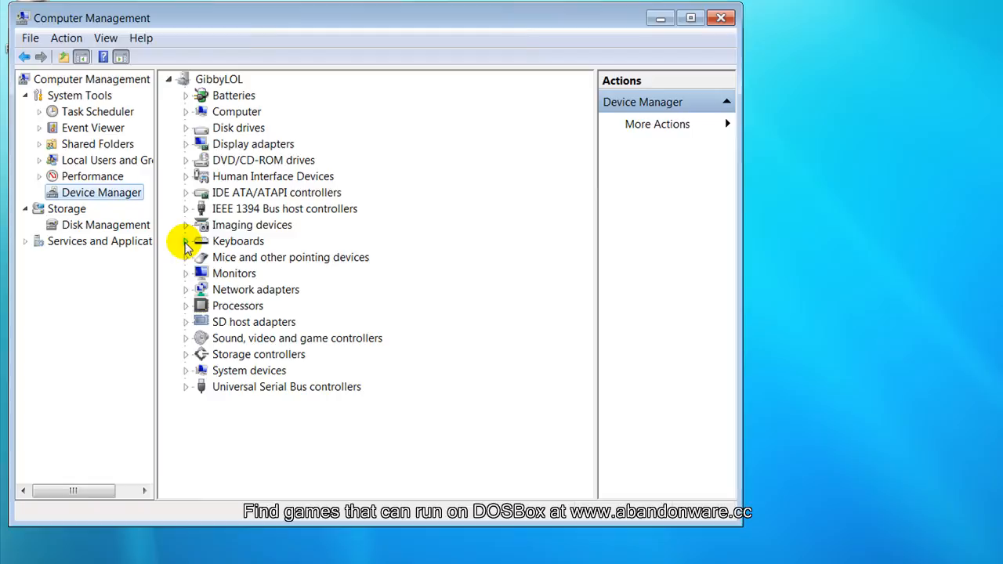
click(186, 241)
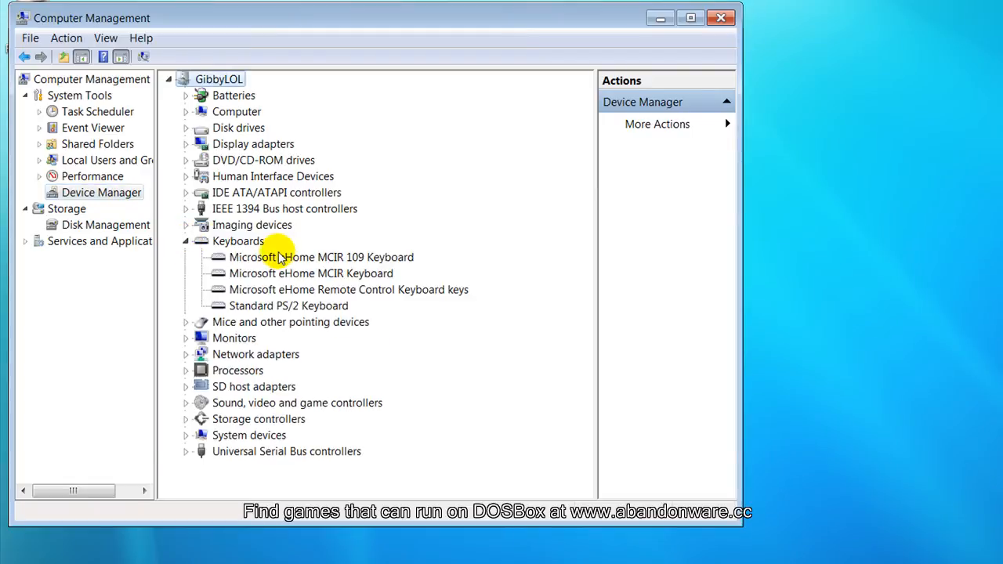
mouse_move(318, 273)
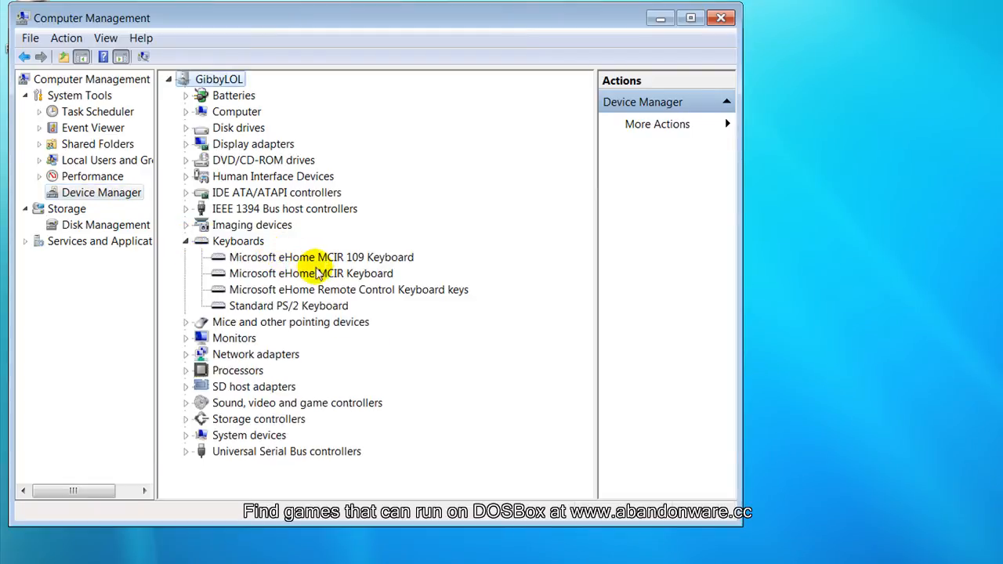
mouse_move(356, 263)
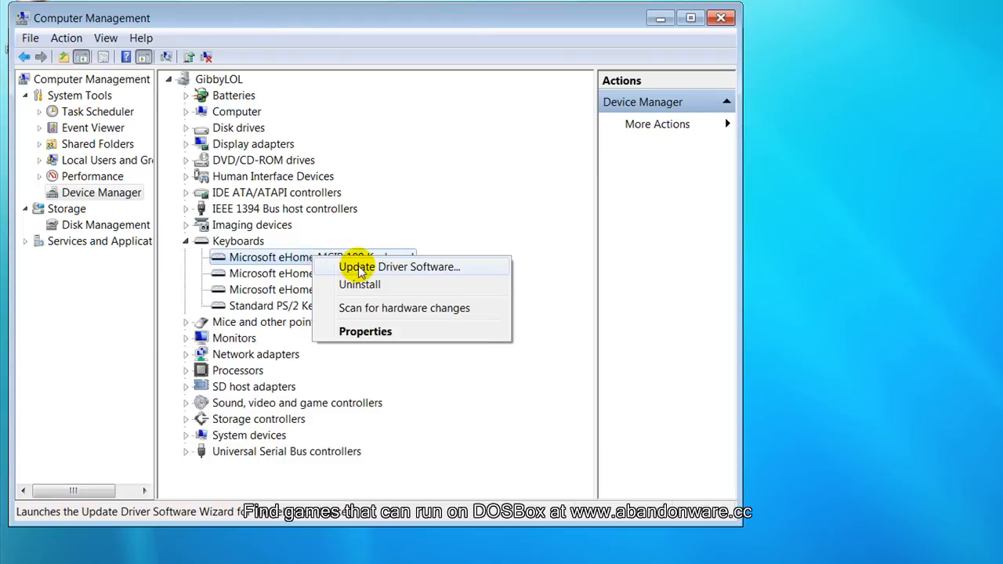
Replace the Microsoft eHome MCIR 109 Keyboard driver with the HID-compliant device driver from the installed list
click(398, 267)
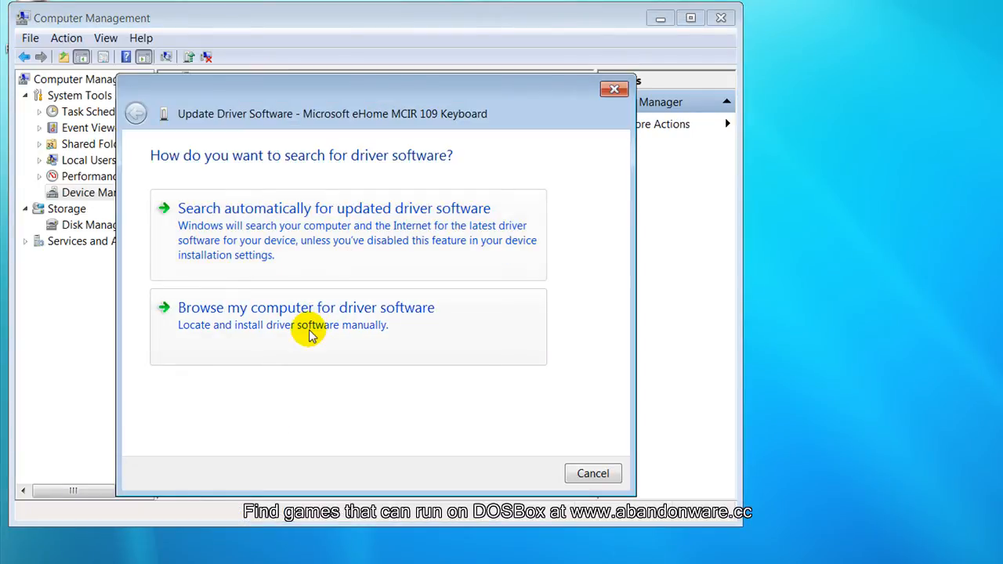
click(305, 307)
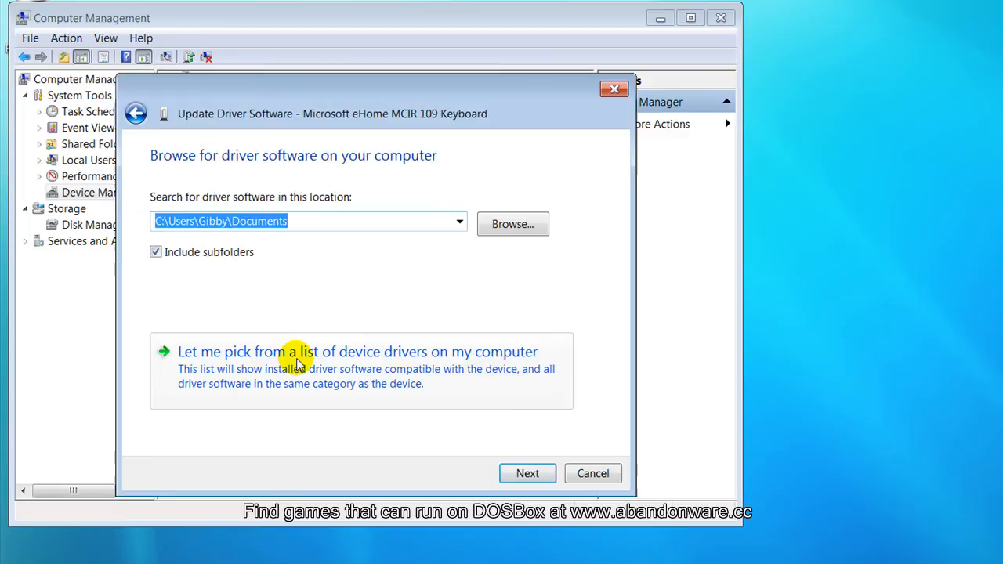
click(357, 352)
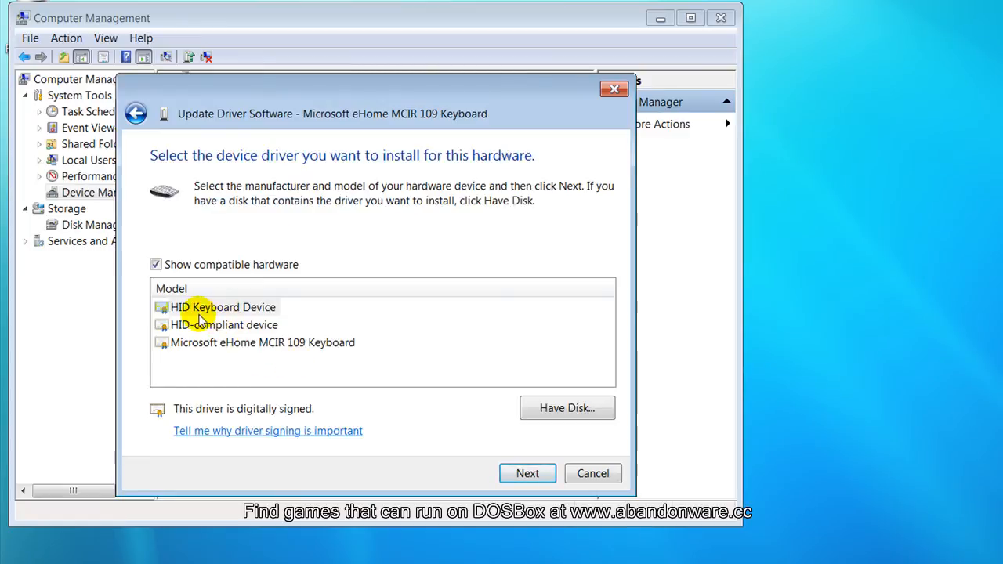
mouse_move(283, 313)
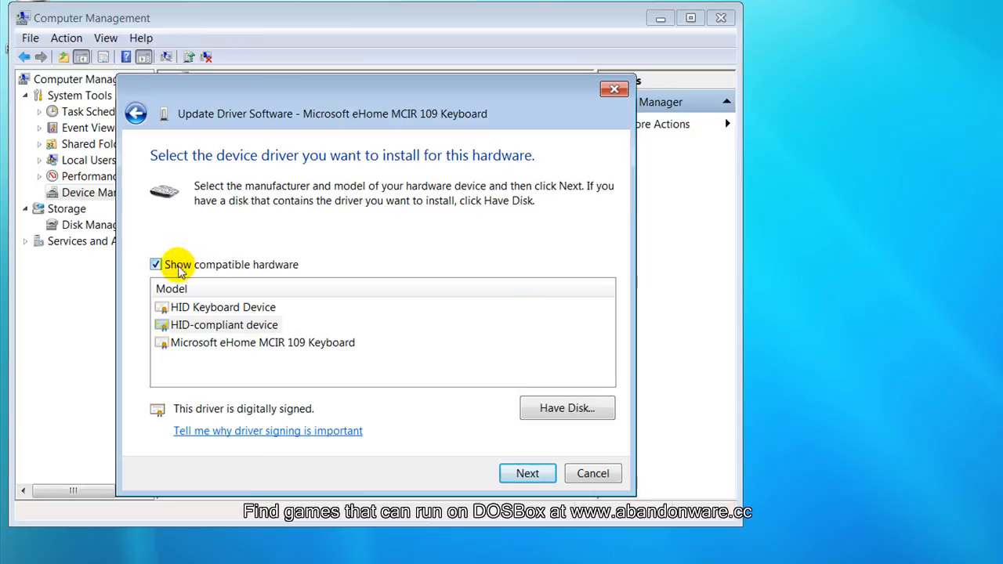
mouse_move(563, 444)
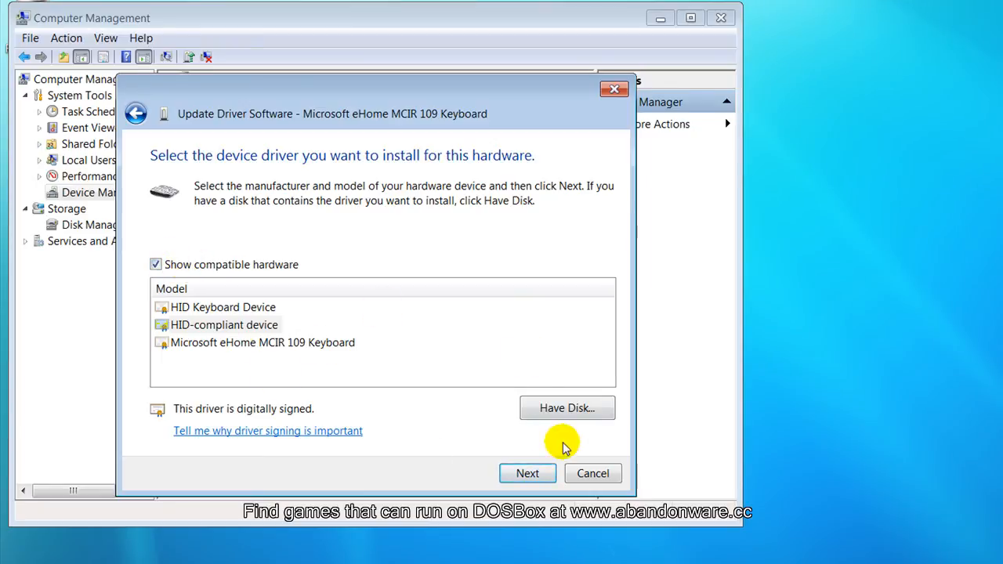
click(528, 474)
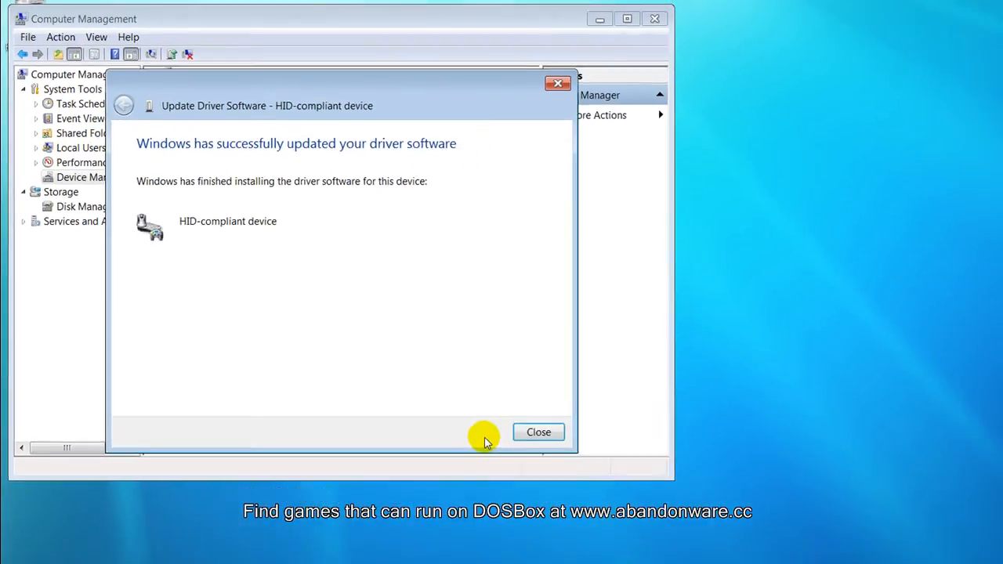
Close the driver update confirmation and relaunch DOSBox 0.73 from the desktop shortcut
click(539, 432)
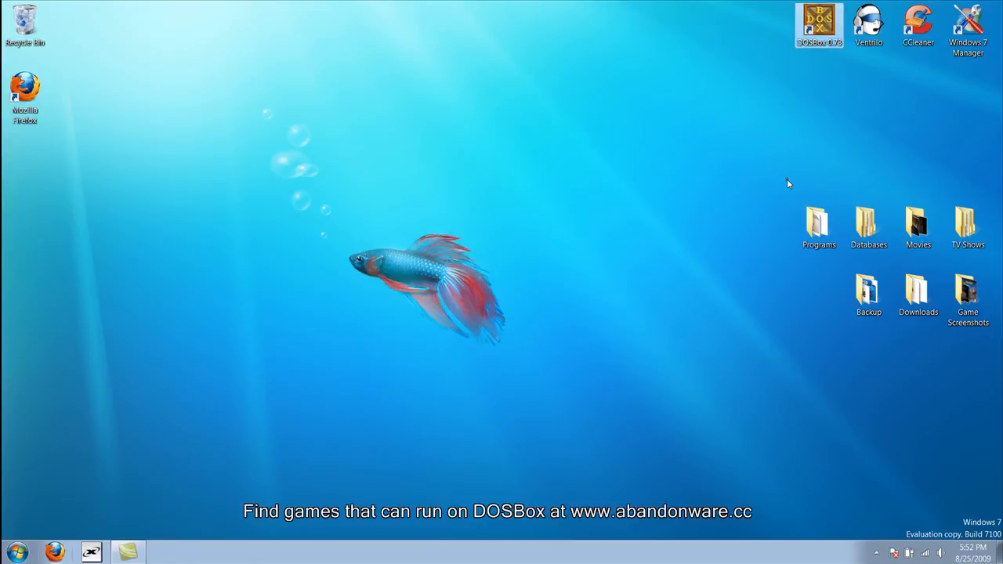
double_click(817, 17)
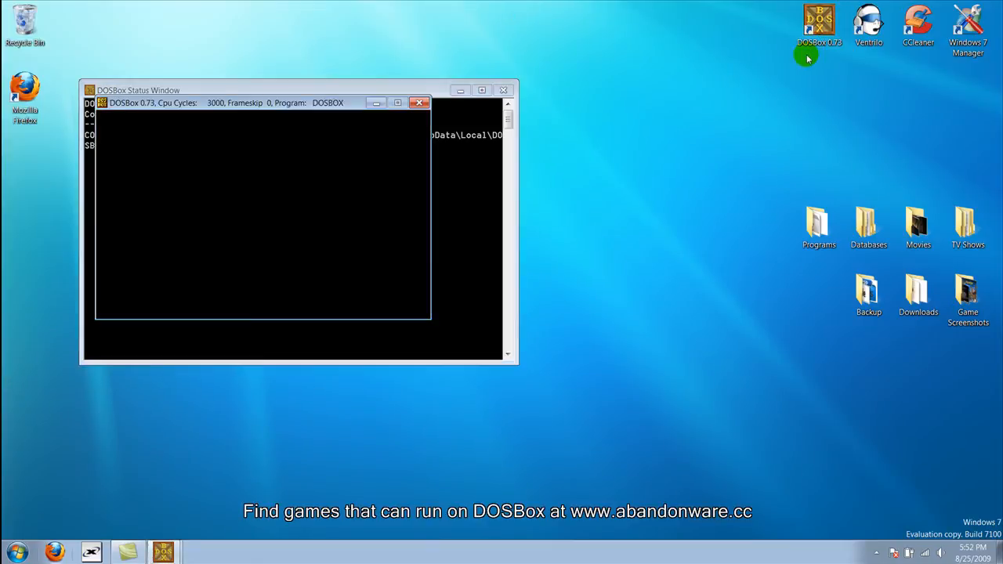